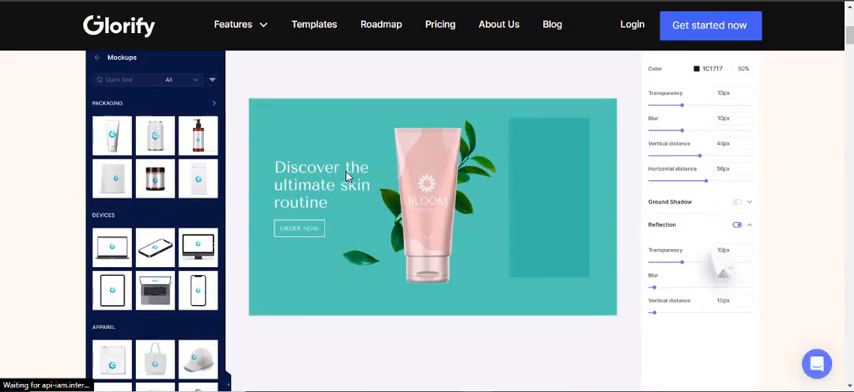
Read down the Glorify home page through the features and advance the user testimonials carousel.
{"action": "scroll", "scroll_direction": "down", "scroll_amount": 3}
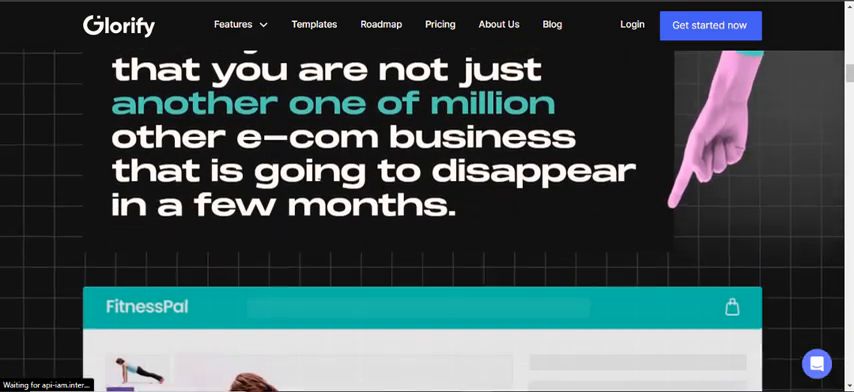
{"action": "scroll", "scroll_direction": "down", "scroll_amount": 3}
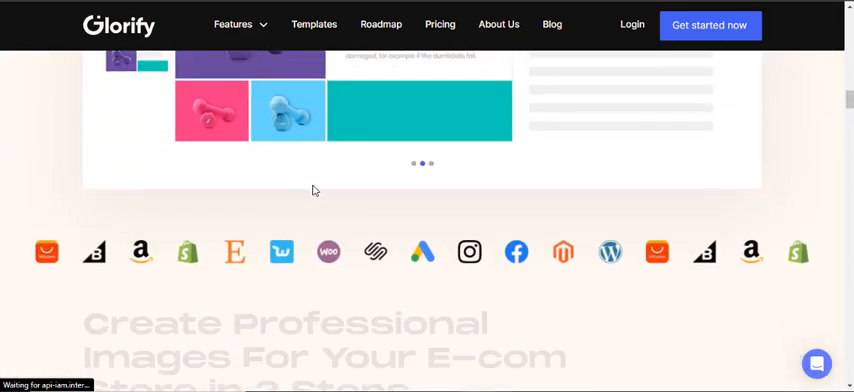
{"action": "scroll", "scroll_direction": "down", "scroll_amount": 3}
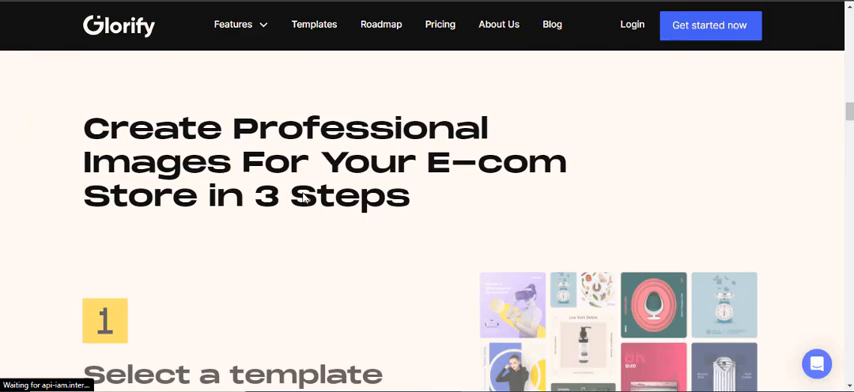
{"action": "scroll", "scroll_direction": "down", "scroll_amount": 3}
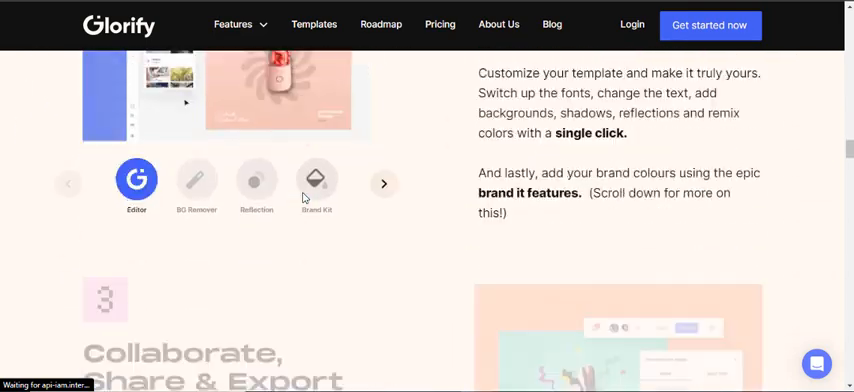
{"action": "scroll", "scroll_direction": "down", "scroll_amount": 3}
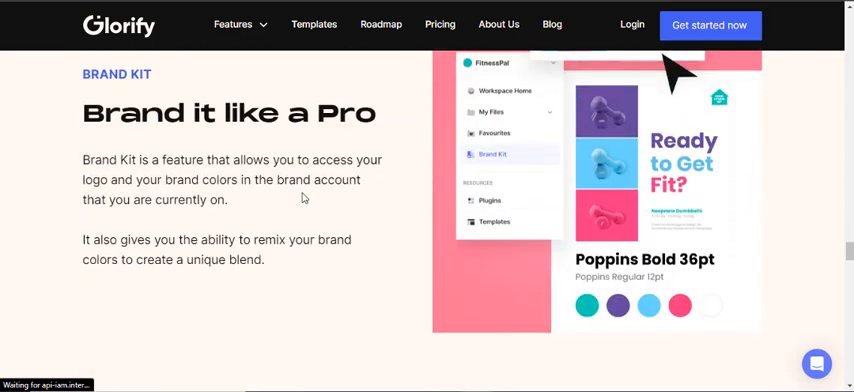
{"action": "scroll", "scroll_direction": "down", "scroll_amount": 3}
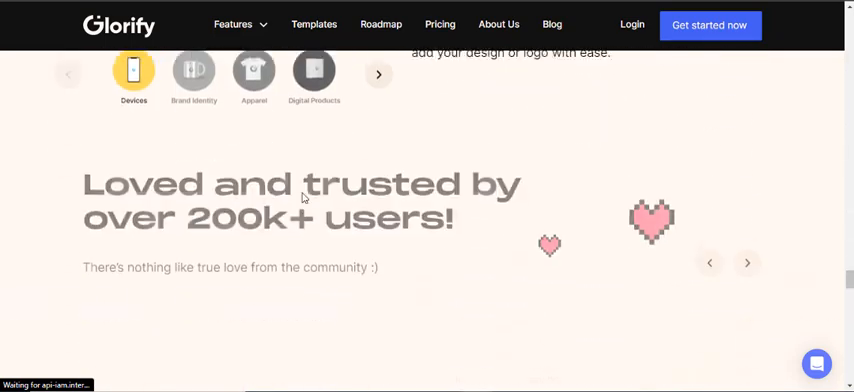
{"action": "scroll", "scroll_direction": "down", "scroll_amount": 3}
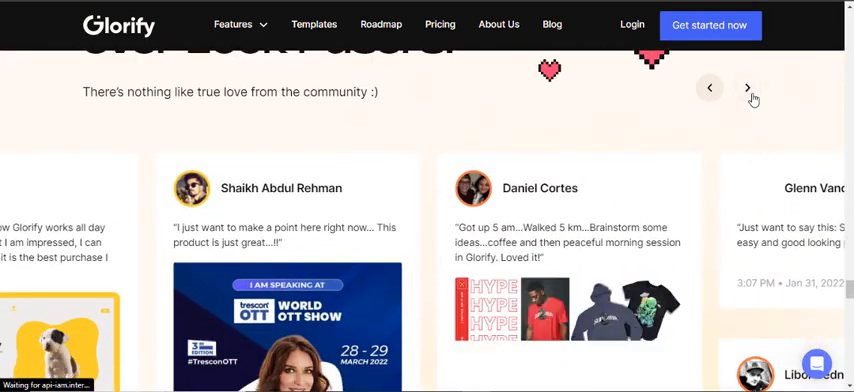
{"action": "left_click", "coordinate": [748, 86]}
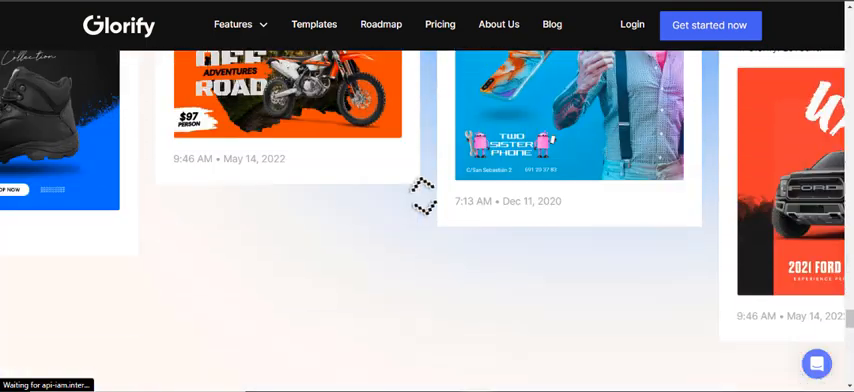
Expand the FAQ answer on why to choose Glorify for an ecommerce store.
{"action": "scroll", "scroll_direction": "down", "scroll_amount": 3}
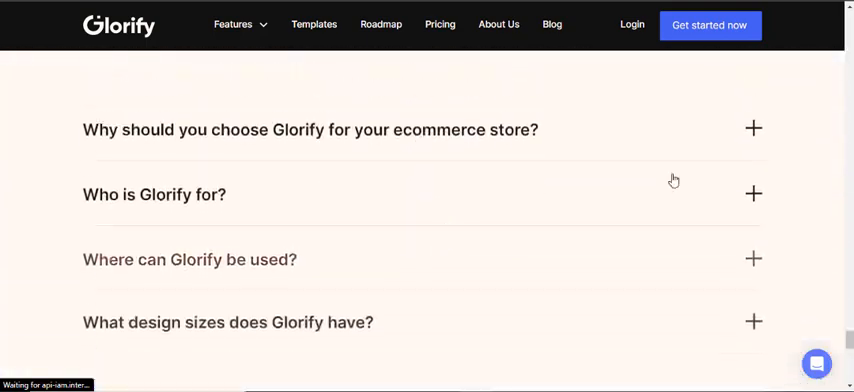
{"action": "left_click", "coordinate": [752, 128]}
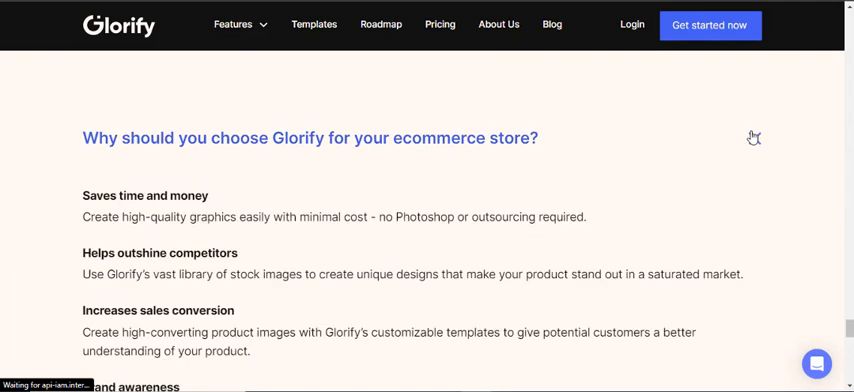
{"action": "scroll", "scroll_direction": "down", "scroll_amount": 3}
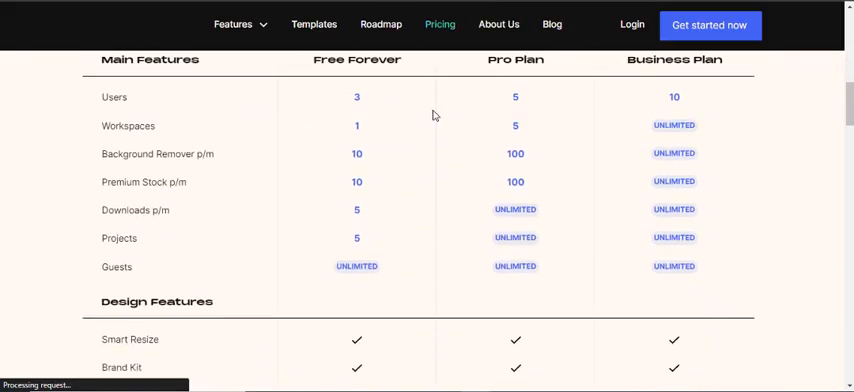
Read down the pricing plan comparison table to the pricing FAQ questions.
{"action": "scroll", "scroll_direction": "down", "scroll_amount": 3}
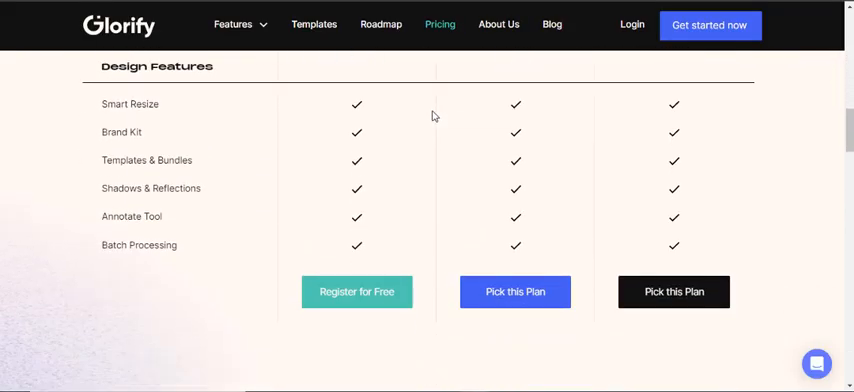
{"action": "scroll", "scroll_direction": "down", "scroll_amount": 3}
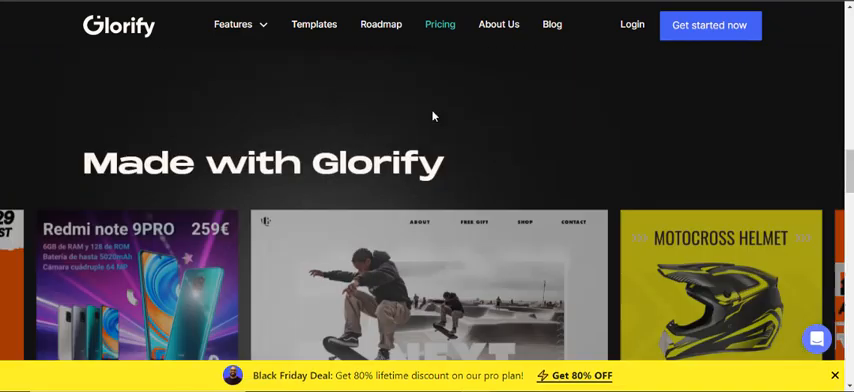
{"action": "scroll", "scroll_direction": "down", "scroll_amount": 3}
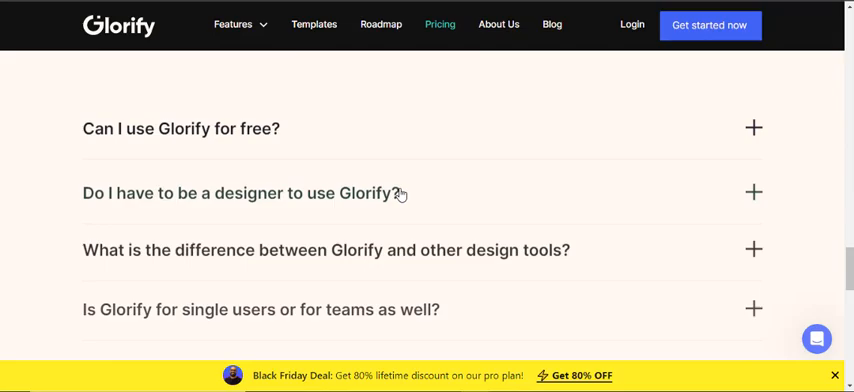
{"action": "scroll", "scroll_direction": "down", "scroll_amount": 3}
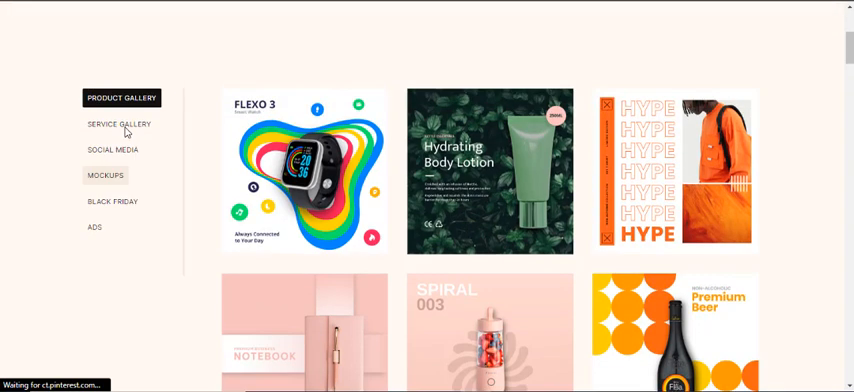
Switch the template gallery through the Service Gallery, Mockups and Black Friday categories.
{"action": "left_click", "coordinate": [118, 124]}
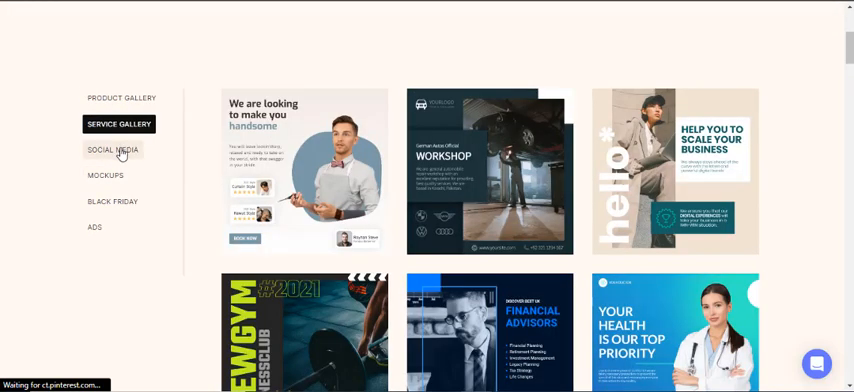
{"action": "left_click", "coordinate": [104, 176]}
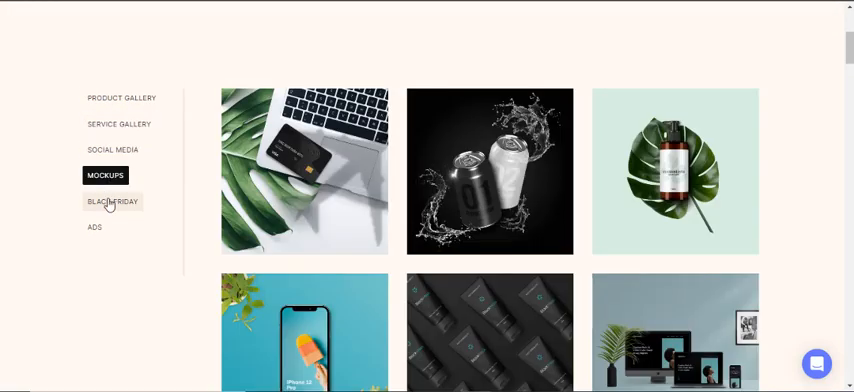
{"action": "left_click", "coordinate": [112, 200]}
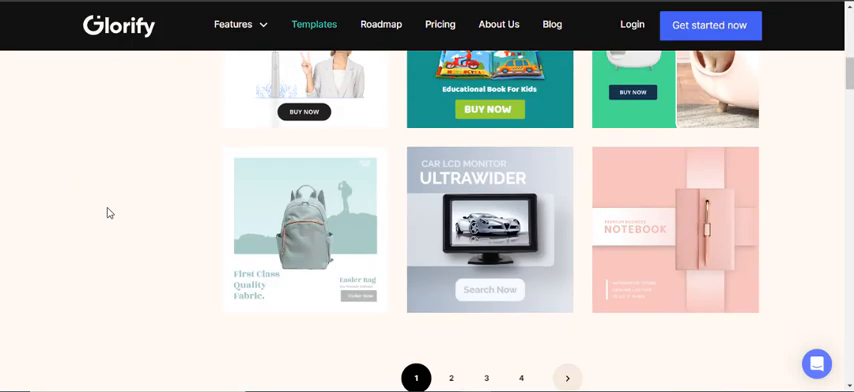
Read down the templates page and advance through the user testimonials.
{"action": "scroll", "scroll_direction": "down", "scroll_amount": 3}
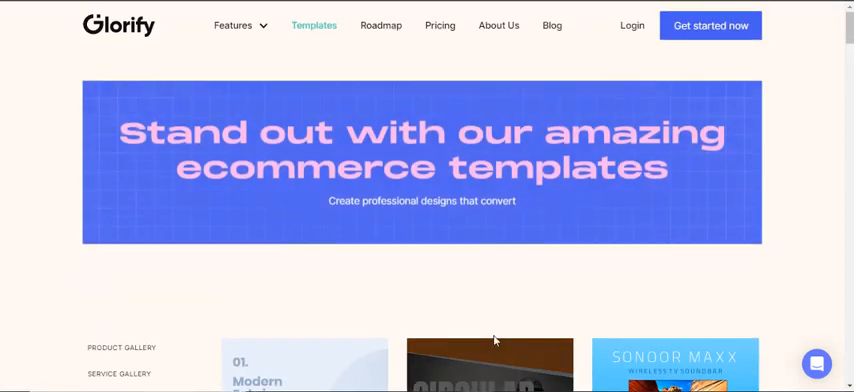
{"action": "scroll", "scroll_direction": "down", "scroll_amount": 3}
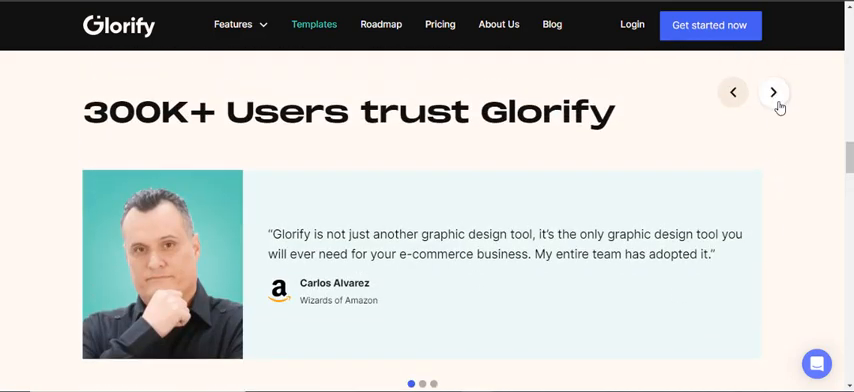
{"action": "left_click", "coordinate": [772, 92]}
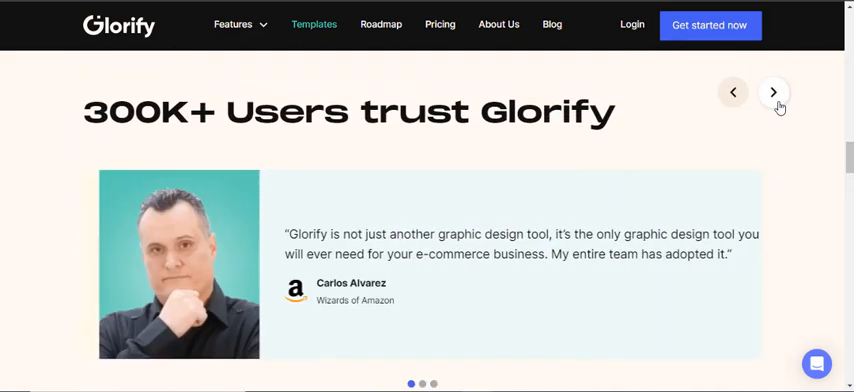
{"action": "left_click", "coordinate": [772, 92]}
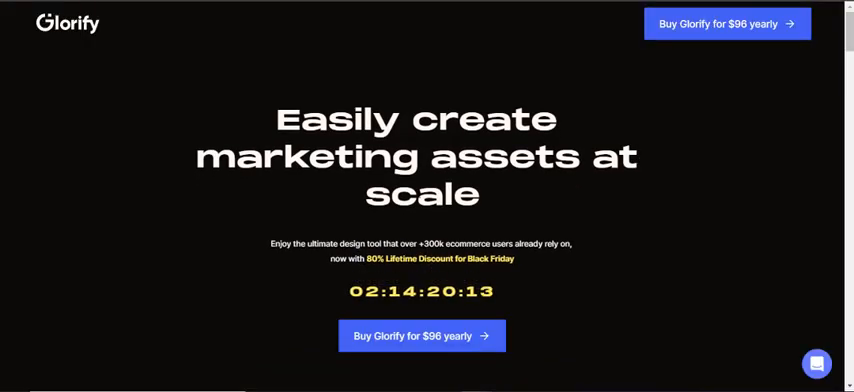
Review the Black Friday deal's included features and proceed to buy Glorify for $96 yearly.
{"action": "scroll", "scroll_direction": "down", "scroll_amount": 3}
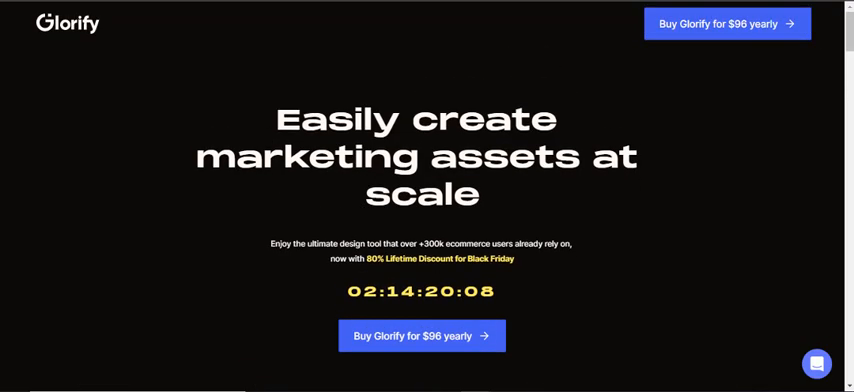
{"action": "scroll", "scroll_direction": "down", "scroll_amount": 3}
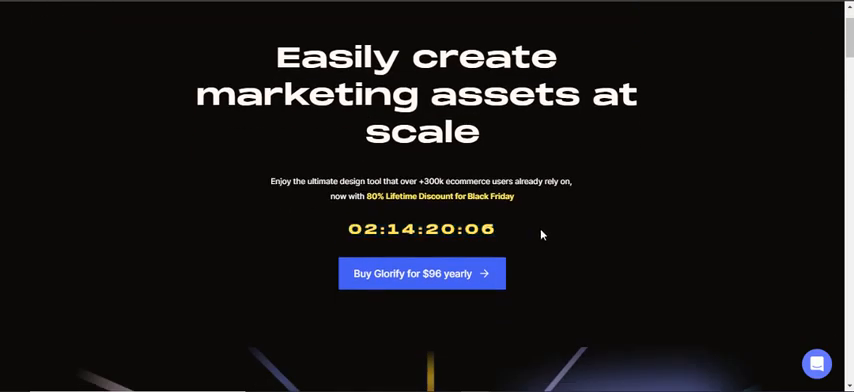
{"action": "scroll", "scroll_direction": "down", "scroll_amount": 3}
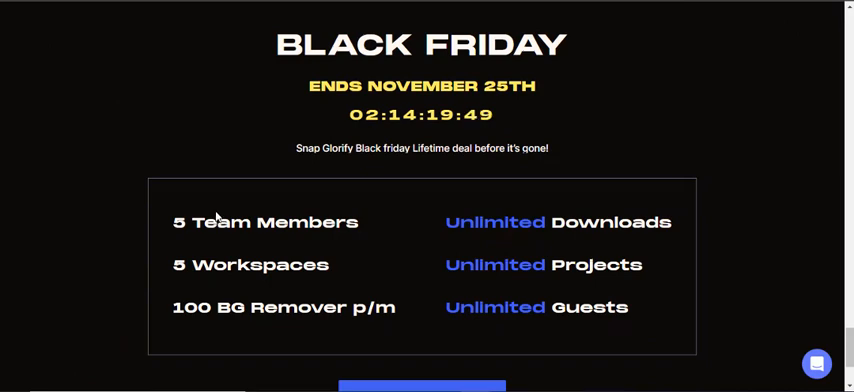
{"action": "scroll", "scroll_direction": "down", "scroll_amount": 3}
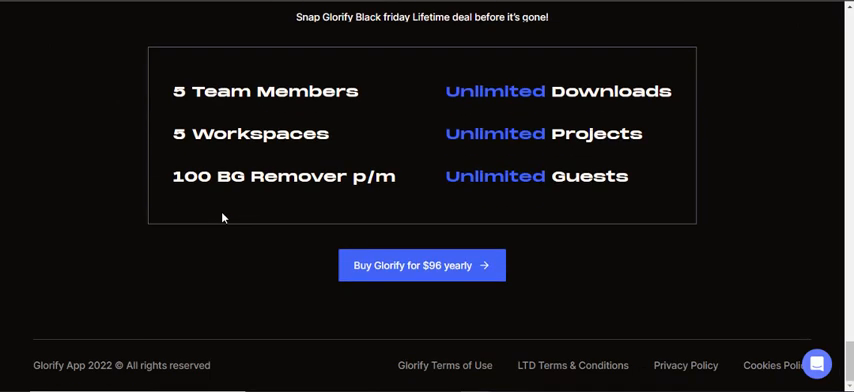
{"action": "left_click", "coordinate": [420, 264]}
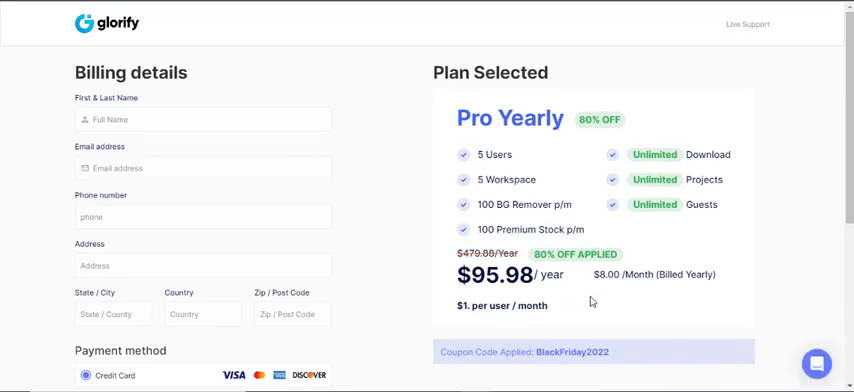
{"action": "scroll", "scroll_direction": "down", "scroll_amount": 3}
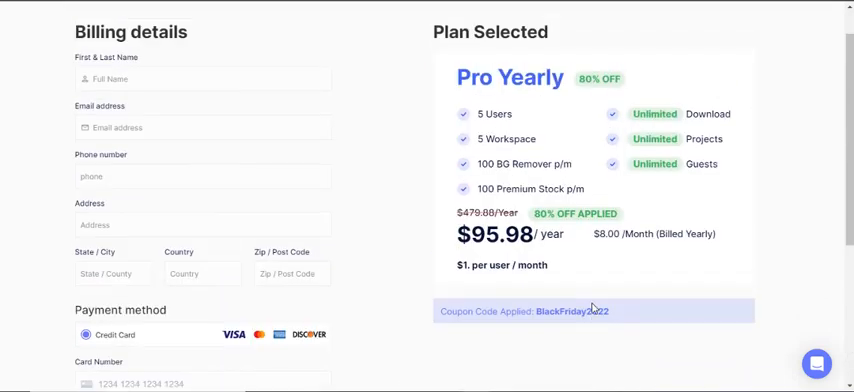
{"action": "scroll", "scroll_direction": "down", "scroll_amount": 3}
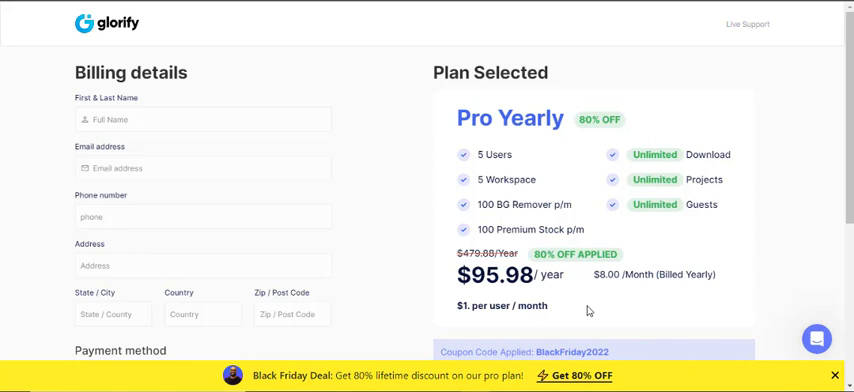
{"action": "mouse_move", "coordinate": [706, 320]}
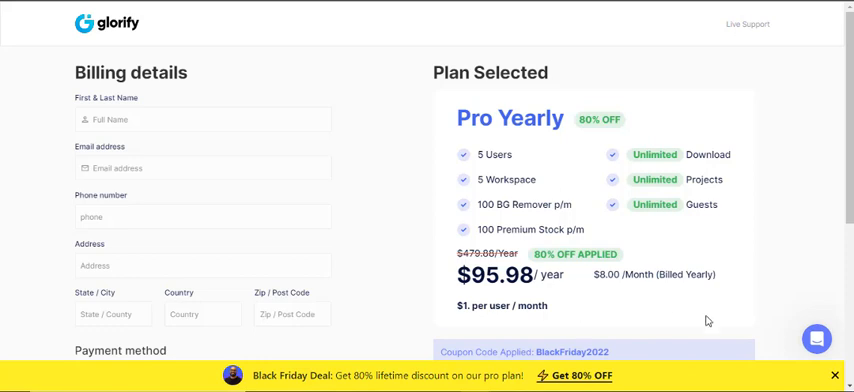
{"action": "left_click", "coordinate": [836, 376]}
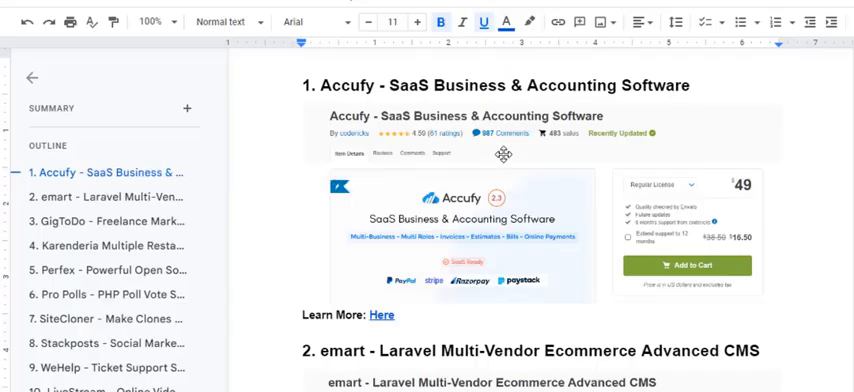
Skim the Google Docs bonus list, jumping via an outline heading down past the regular bonuses.
{"action": "scroll", "scroll_direction": "down", "scroll_amount": 3}
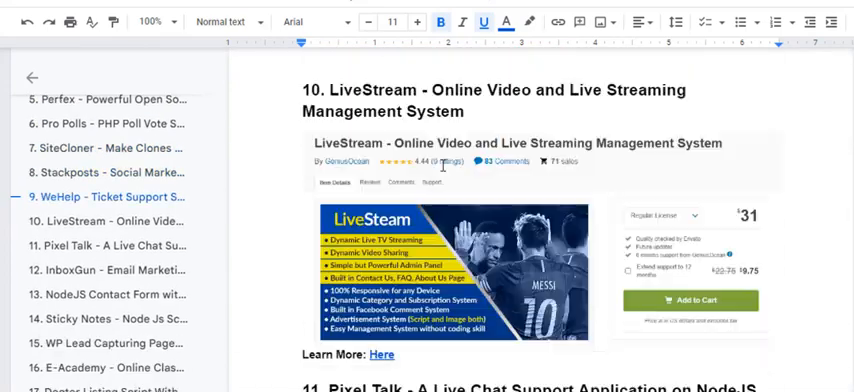
{"action": "scroll", "scroll_direction": "down", "scroll_amount": 3}
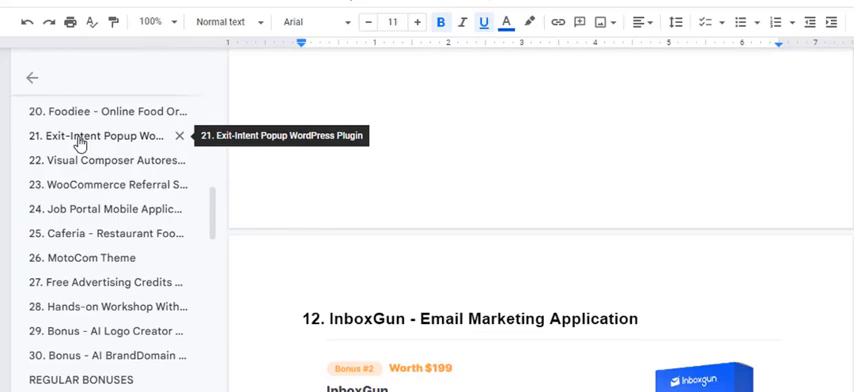
{"action": "left_click", "coordinate": [110, 184]}
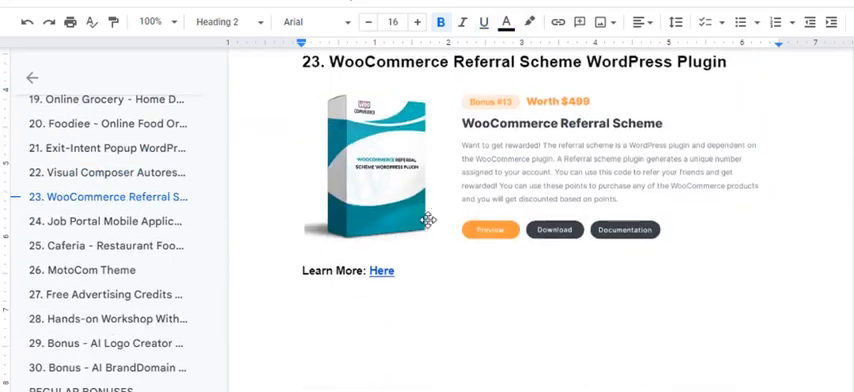
{"action": "scroll", "scroll_direction": "down", "scroll_amount": 3}
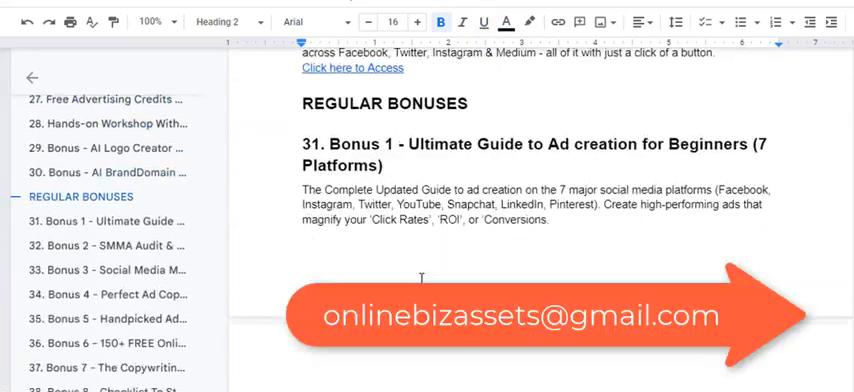
{"action": "scroll", "scroll_direction": "down", "scroll_amount": 3}
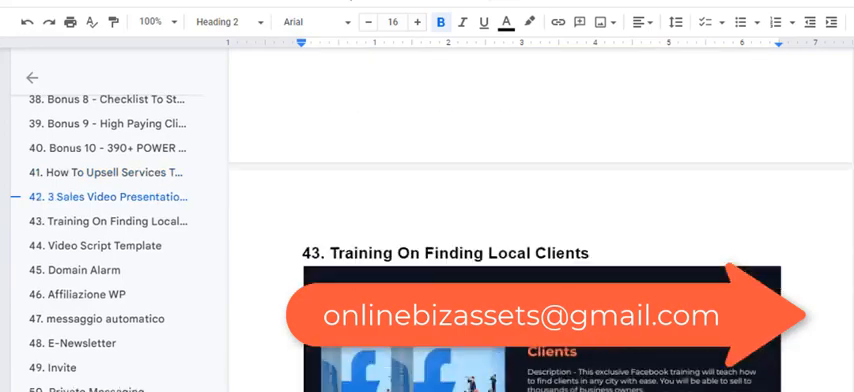
{"action": "scroll", "scroll_direction": "down", "scroll_amount": 3}
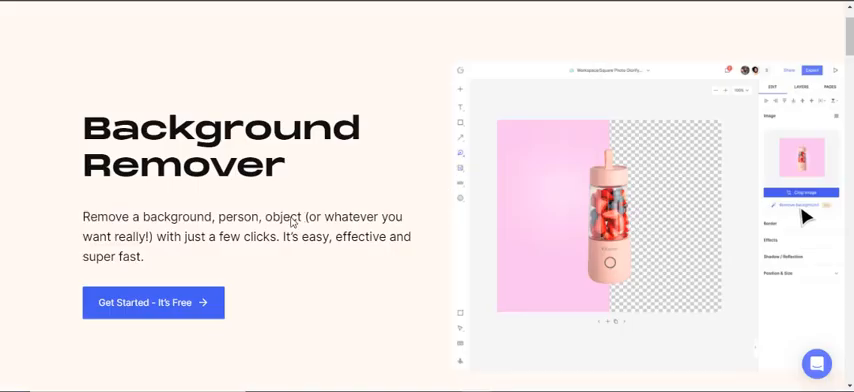
Read down the Background Remover page's benefits and advance its feature cards carousel.
{"action": "scroll", "scroll_direction": "down", "scroll_amount": 3}
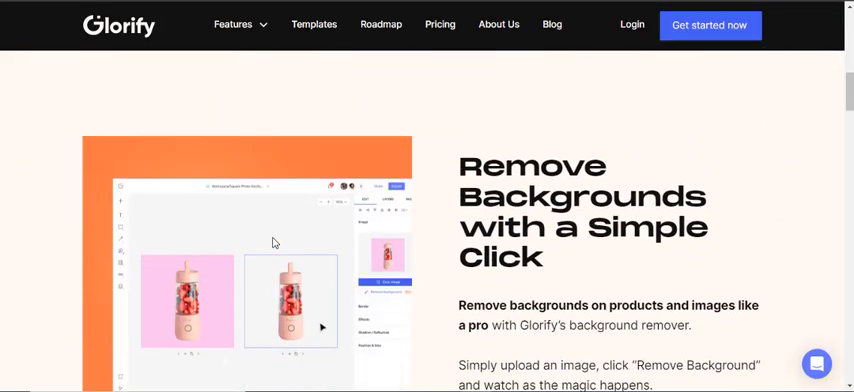
{"action": "scroll", "scroll_direction": "down", "scroll_amount": 3}
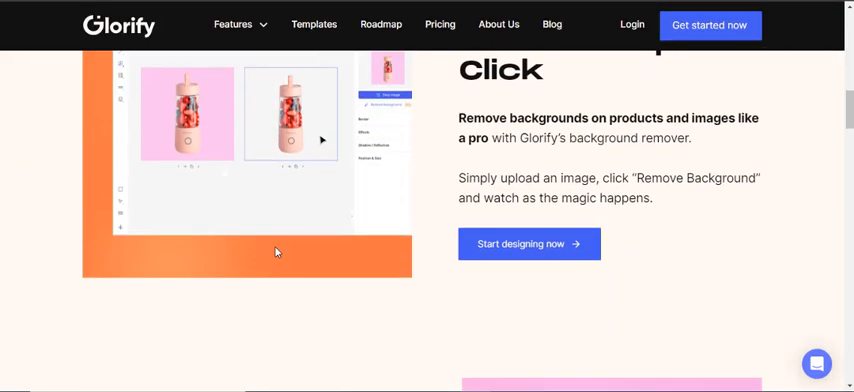
{"action": "scroll", "scroll_direction": "down", "scroll_amount": 3}
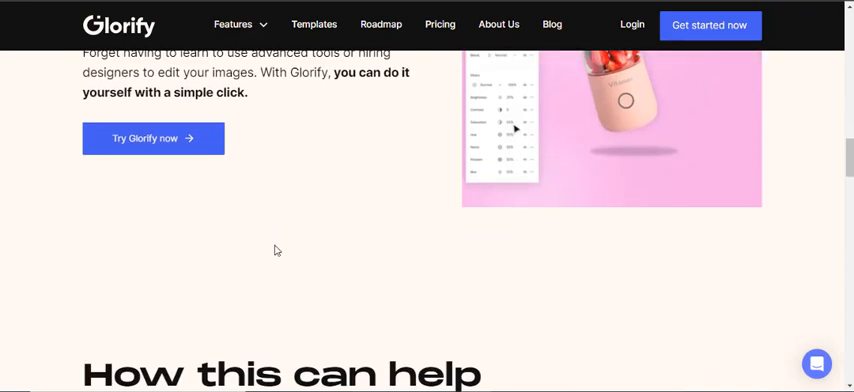
{"action": "scroll", "scroll_direction": "down", "scroll_amount": 3}
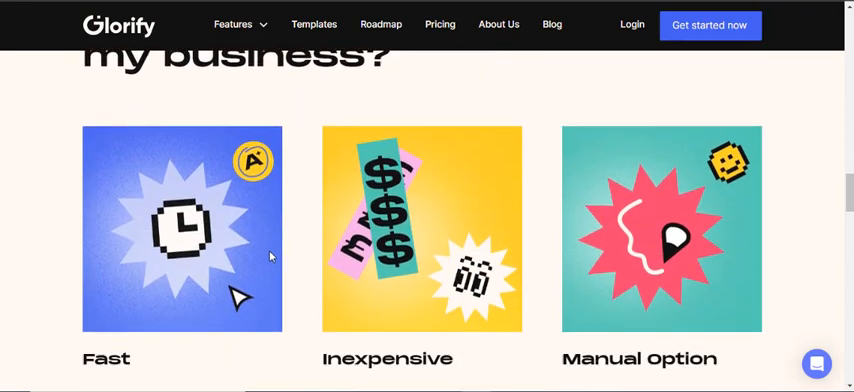
{"action": "scroll", "scroll_direction": "down", "scroll_amount": 3}
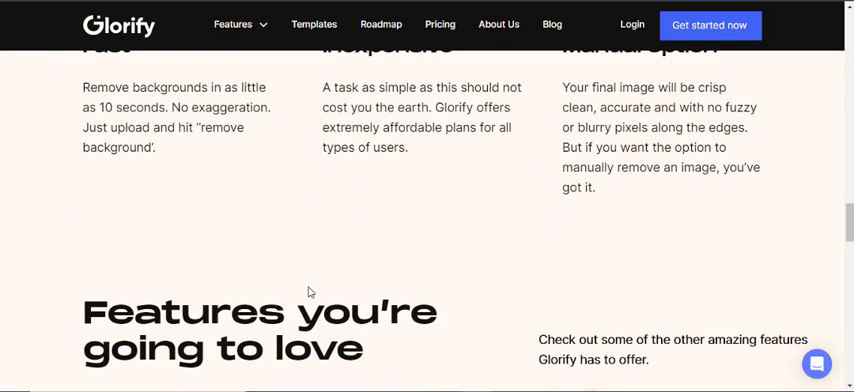
{"action": "scroll", "scroll_direction": "down", "scroll_amount": 3}
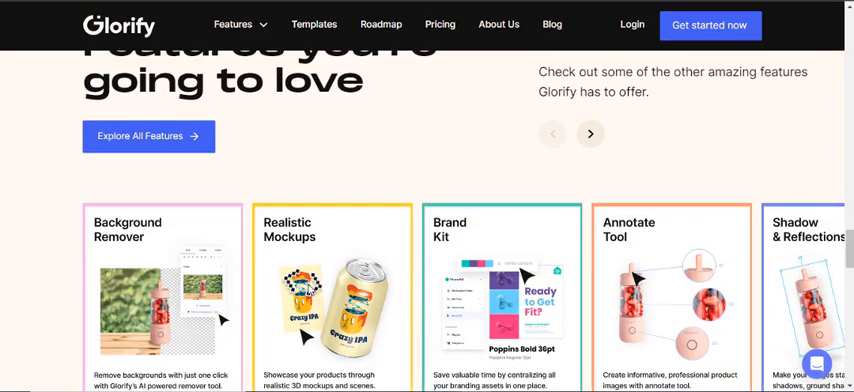
{"action": "left_click", "coordinate": [590, 134]}
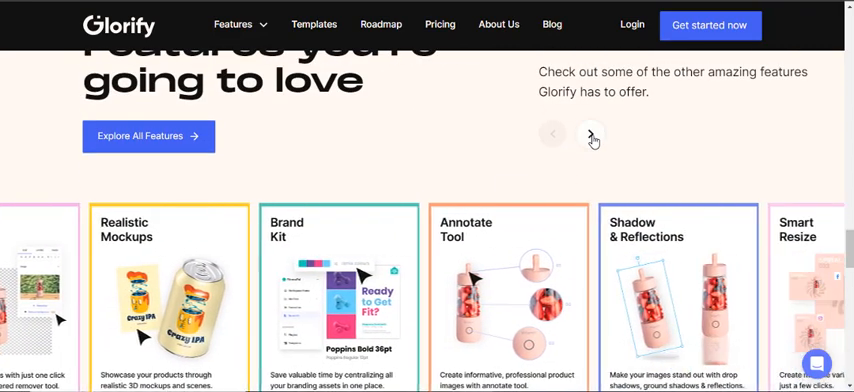
{"action": "scroll", "scroll_direction": "down", "scroll_amount": 3}
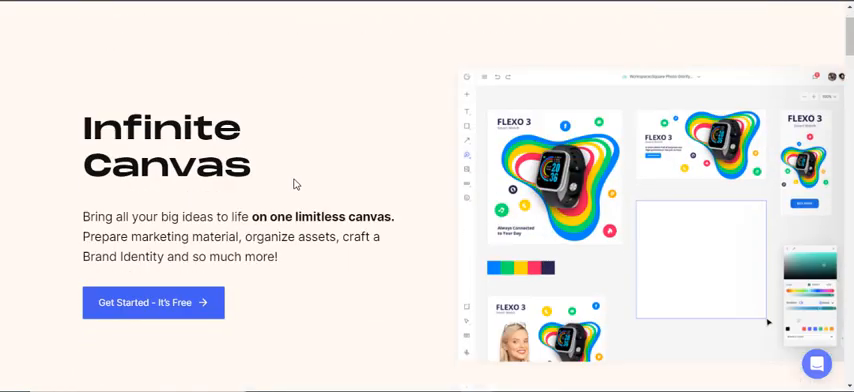
Read down the Infinite Canvas and 3D mockups pages through their object categories.
{"action": "scroll", "scroll_direction": "down", "scroll_amount": 3}
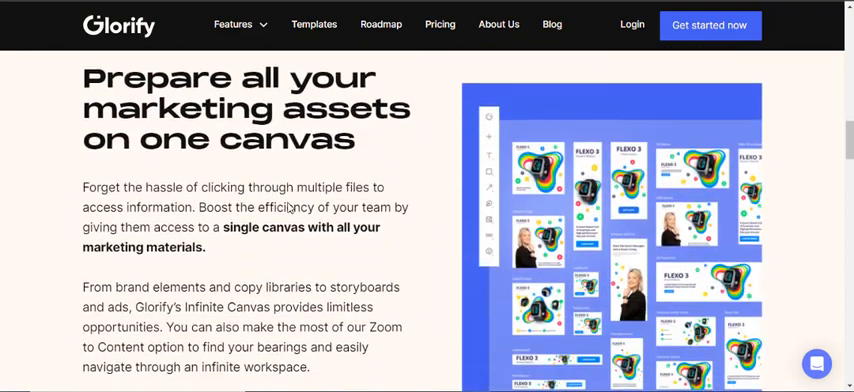
{"action": "scroll", "scroll_direction": "down", "scroll_amount": 3}
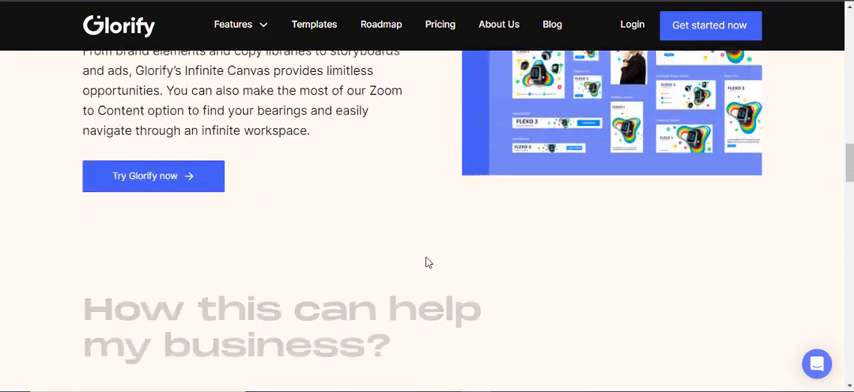
{"action": "scroll", "scroll_direction": "down", "scroll_amount": 3}
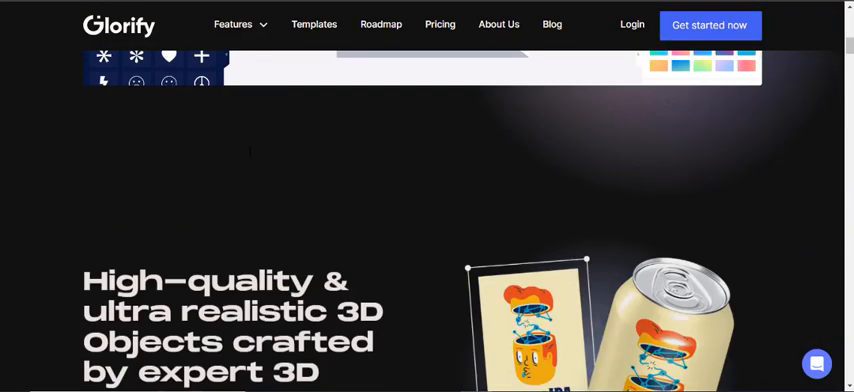
{"action": "scroll", "scroll_direction": "down", "scroll_amount": 3}
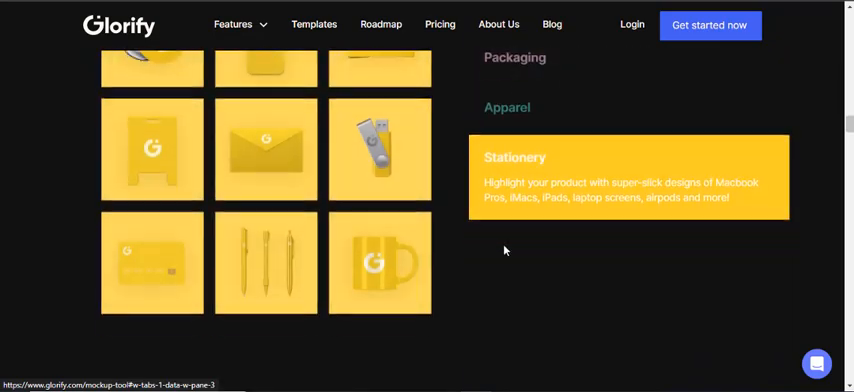
{"action": "scroll", "scroll_direction": "down", "scroll_amount": 3}
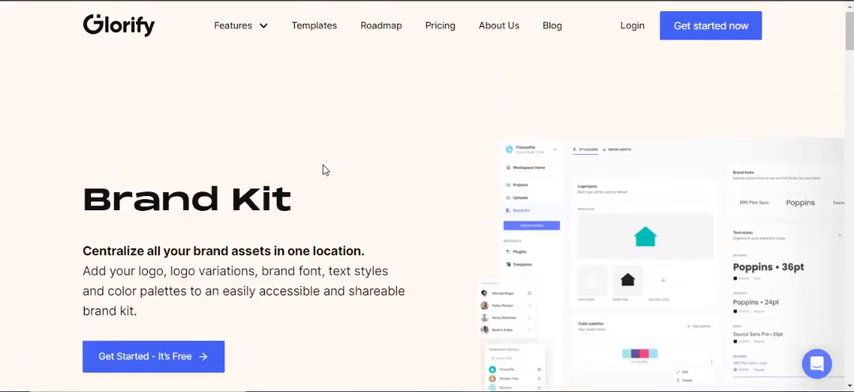
Read down the Brand Kit page and then the Annotation Tool feature page.
{"action": "scroll", "scroll_direction": "down", "scroll_amount": 3}
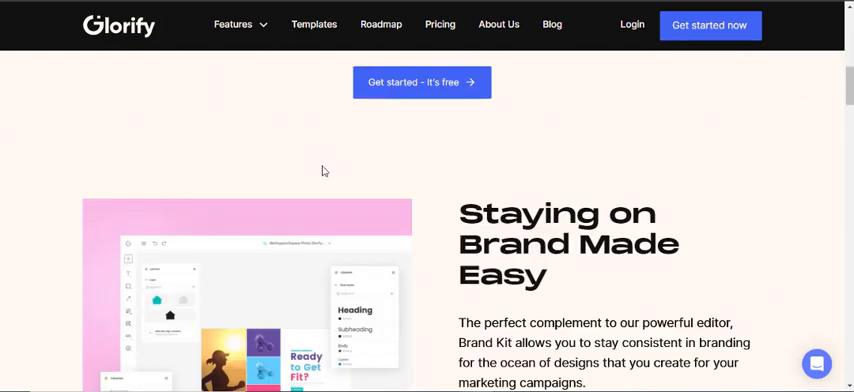
{"action": "scroll", "scroll_direction": "down", "scroll_amount": 3}
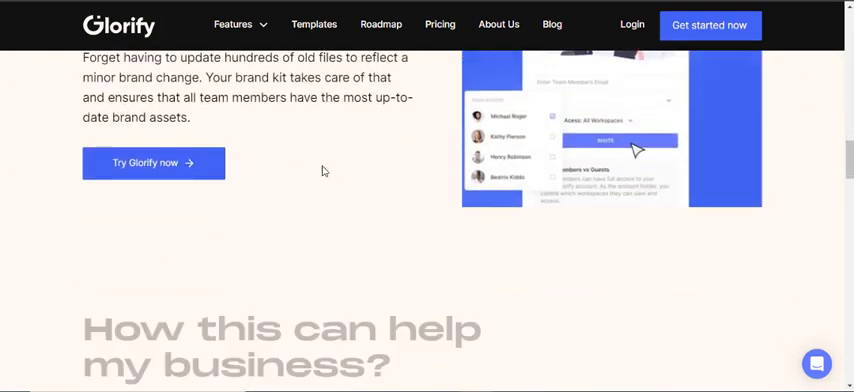
{"action": "scroll", "scroll_direction": "down", "scroll_amount": 3}
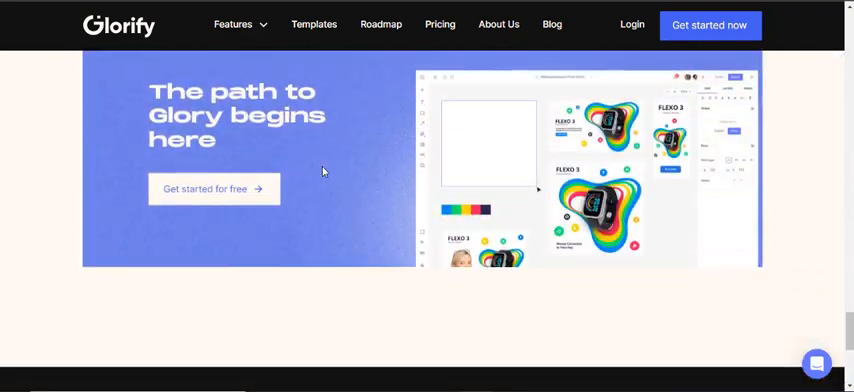
{"action": "scroll", "scroll_direction": "down", "scroll_amount": 3}
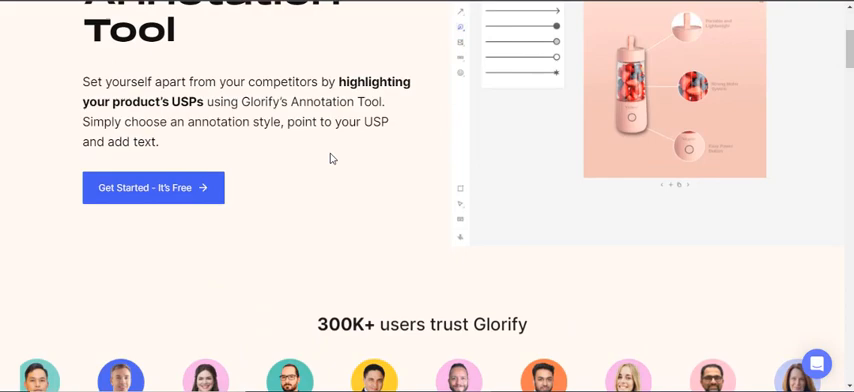
{"action": "scroll", "scroll_direction": "down", "scroll_amount": 3}
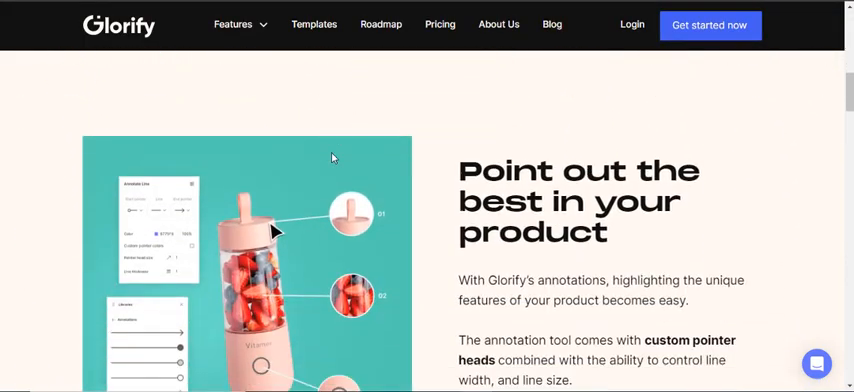
{"action": "scroll", "scroll_direction": "down", "scroll_amount": 3}
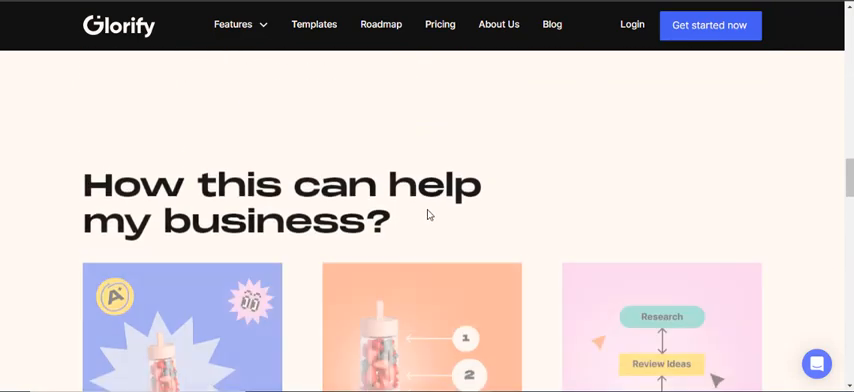
{"action": "scroll", "scroll_direction": "down", "scroll_amount": 3}
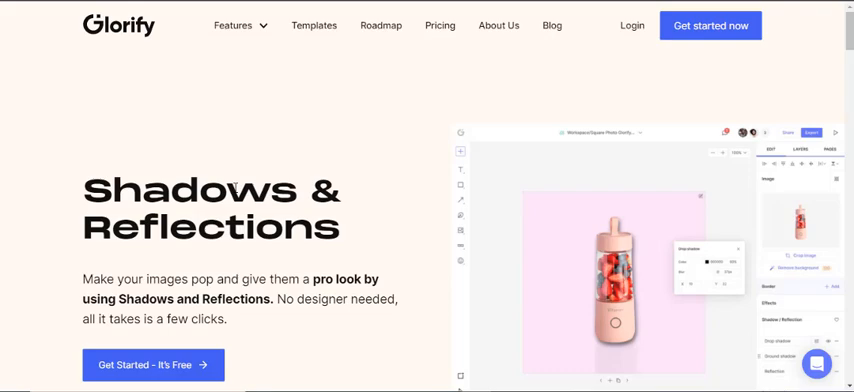
Read down the Shadows & Reflections page and then the Smart Resize feature page.
{"action": "scroll", "scroll_direction": "down", "scroll_amount": 3}
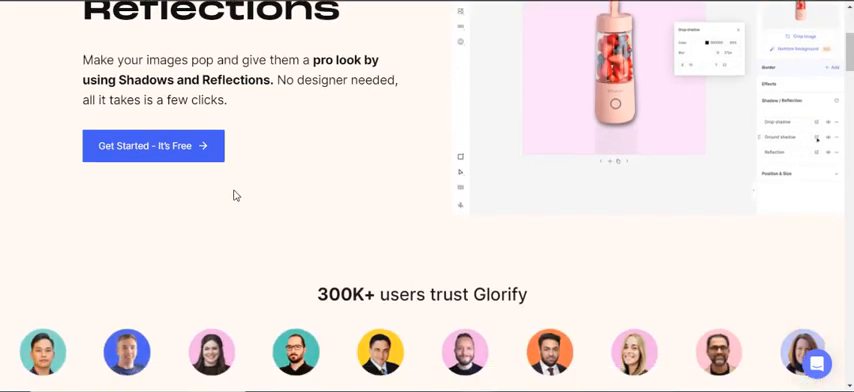
{"action": "scroll", "scroll_direction": "down", "scroll_amount": 3}
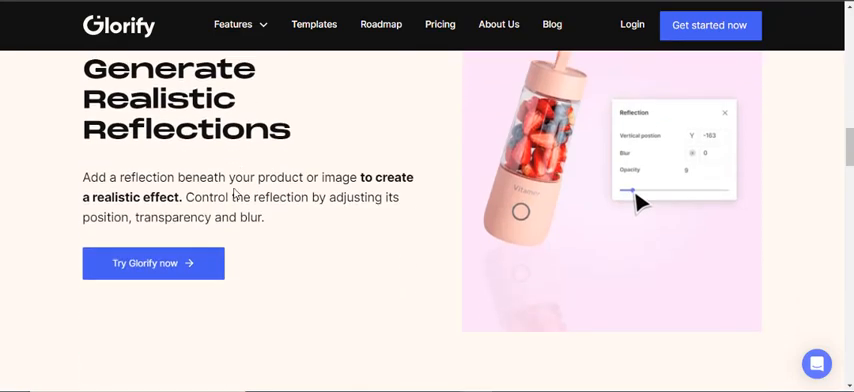
{"action": "scroll", "scroll_direction": "down", "scroll_amount": 3}
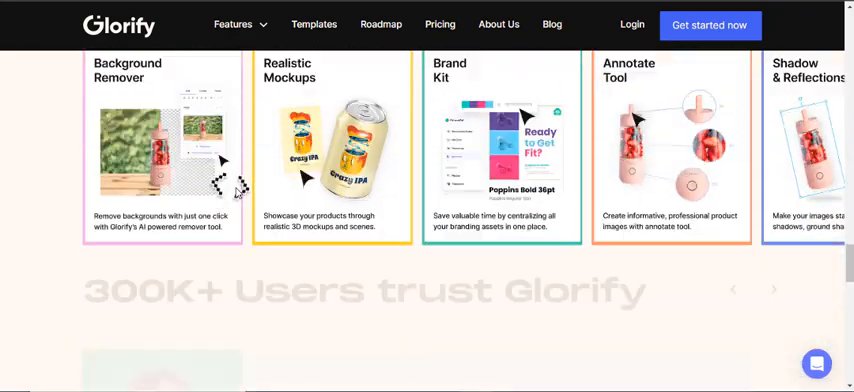
{"action": "scroll", "scroll_direction": "up", "scroll_amount": 3}
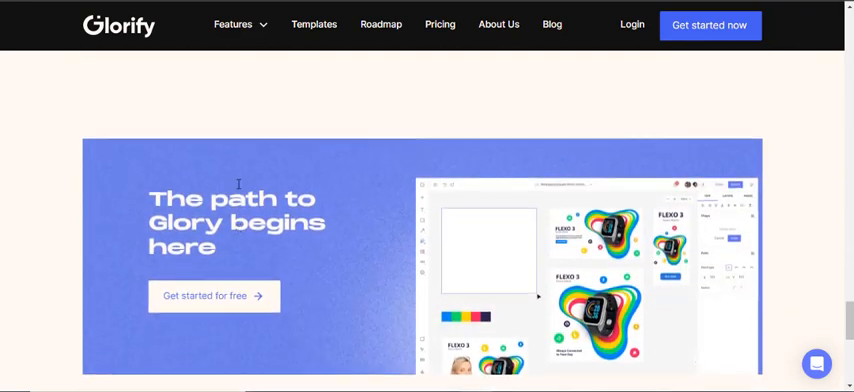
{"action": "scroll", "scroll_direction": "down", "scroll_amount": 3}
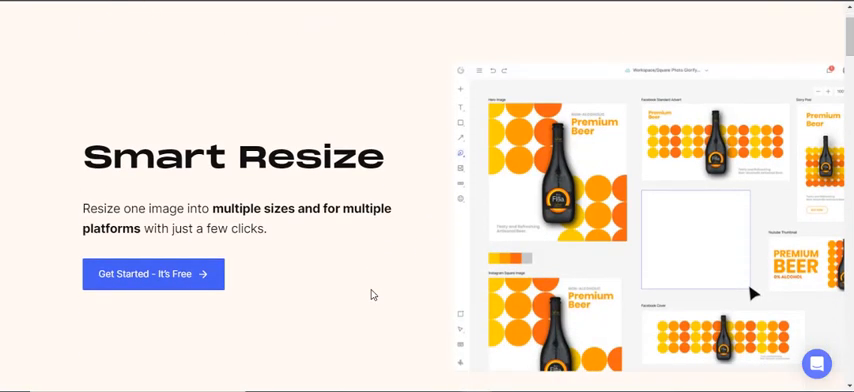
{"action": "scroll", "scroll_direction": "down", "scroll_amount": 3}
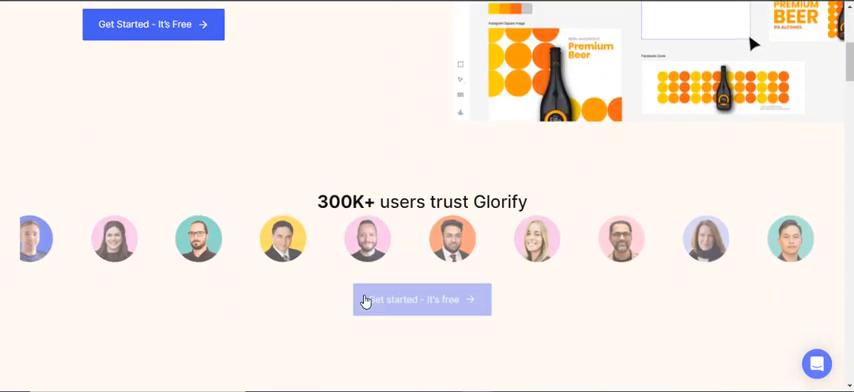
{"action": "scroll", "scroll_direction": "down", "scroll_amount": 3}
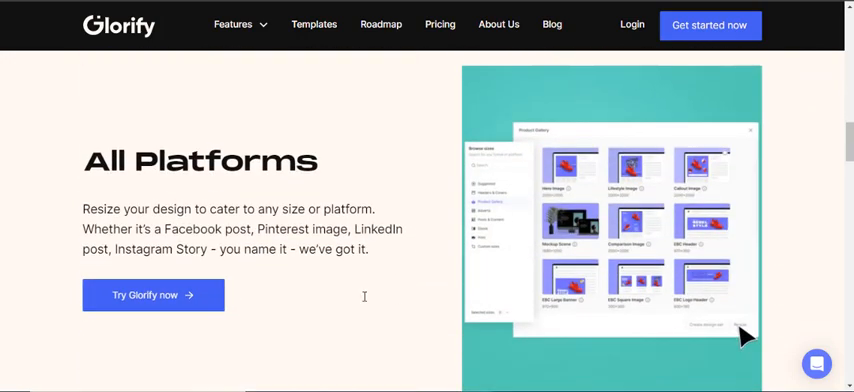
{"action": "scroll", "scroll_direction": "down", "scroll_amount": 3}
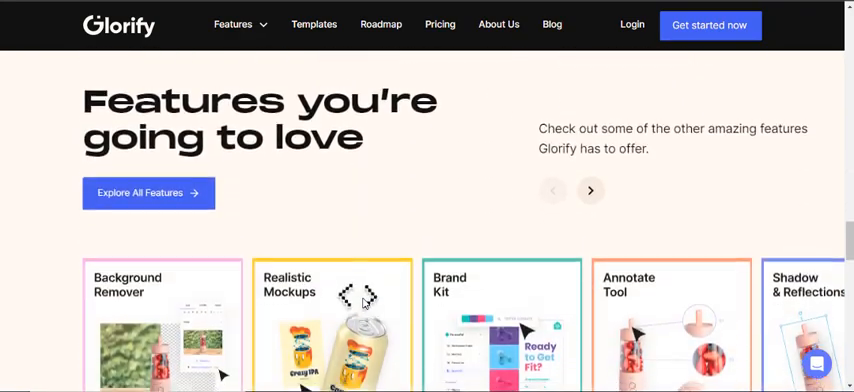
{"action": "scroll", "scroll_direction": "down", "scroll_amount": 3}
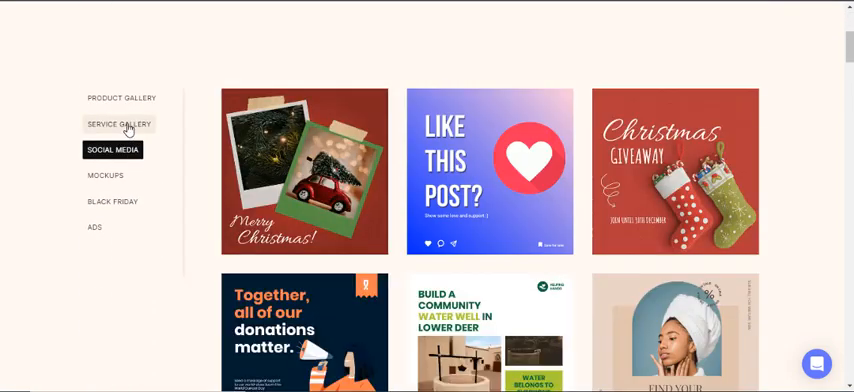
Switch to the Glorify review article and bring its App Tutorials video grid into view.
{"action": "left_click", "coordinate": [94, 228]}
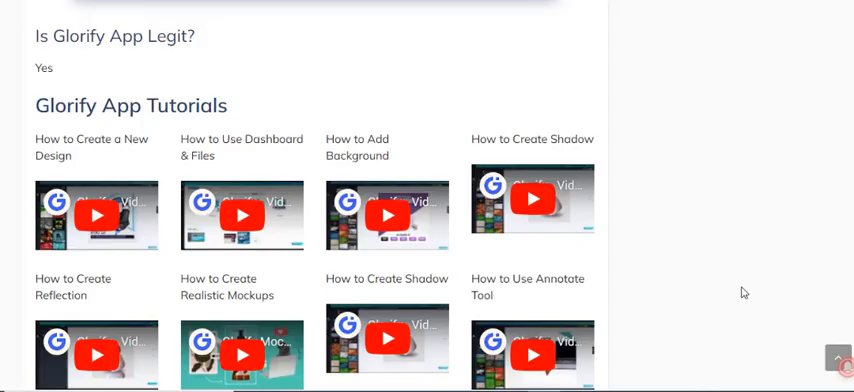
{"action": "mouse_move", "coordinate": [492, 206]}
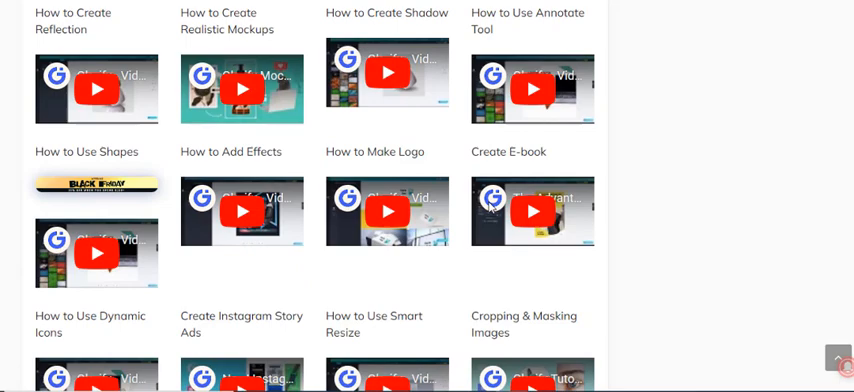
{"action": "scroll", "scroll_direction": "down", "scroll_amount": 3}
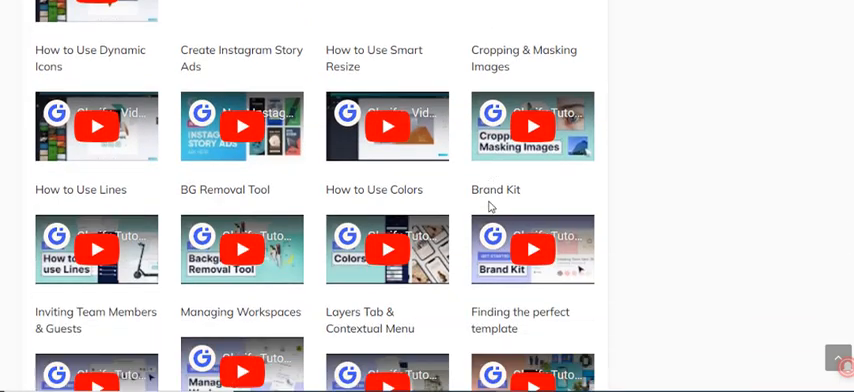